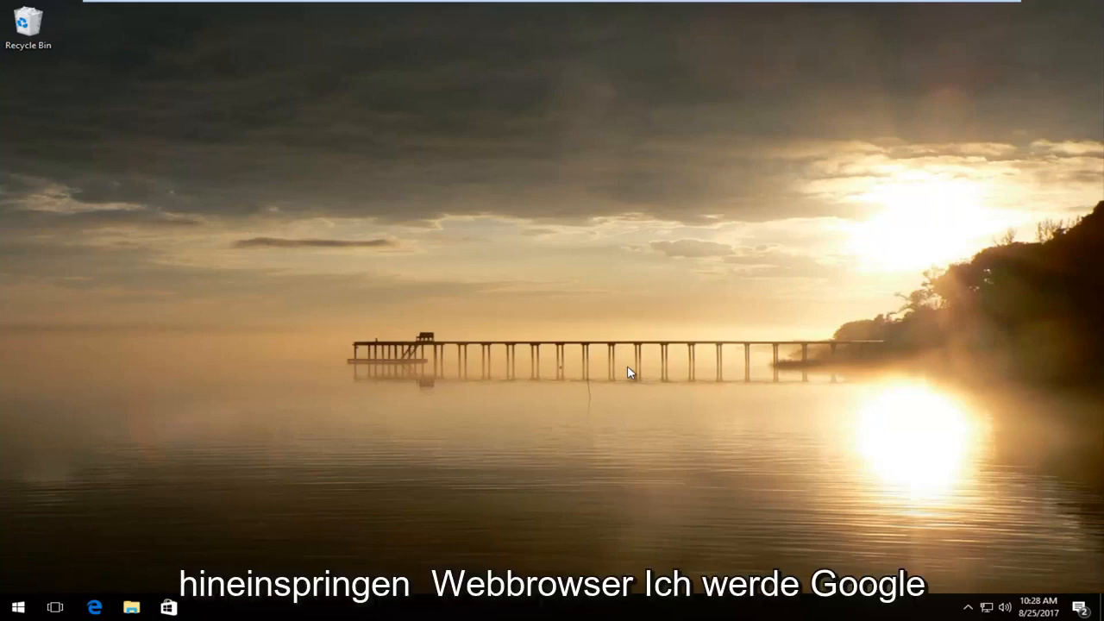
Step: Search the Start menu for 'chrome' and launch the Google Chrome app
click(16, 605)
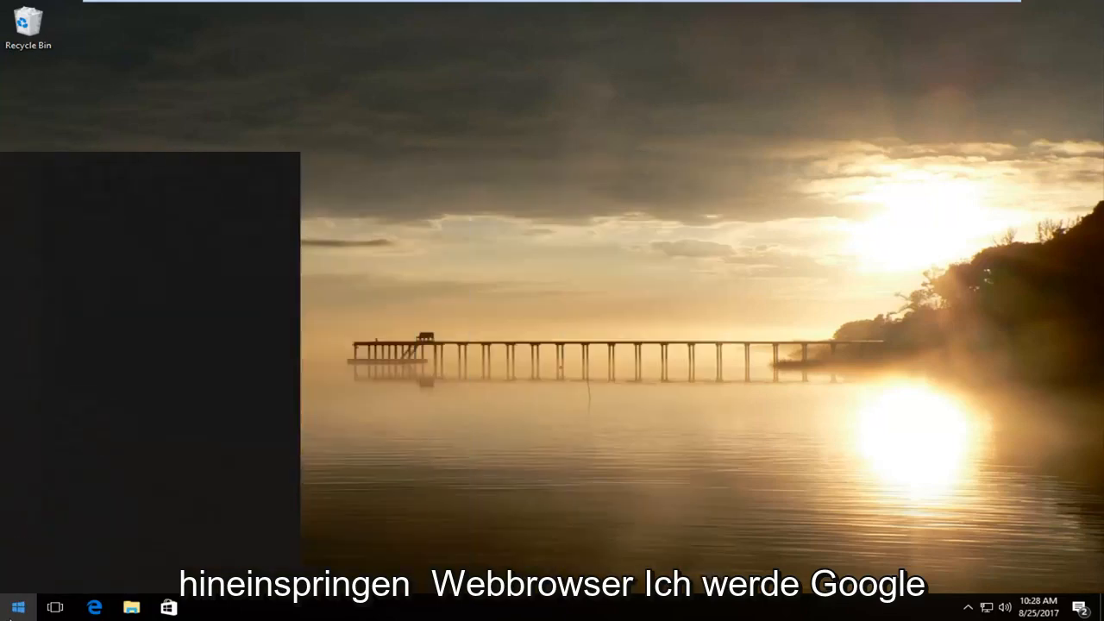
text(chrome)
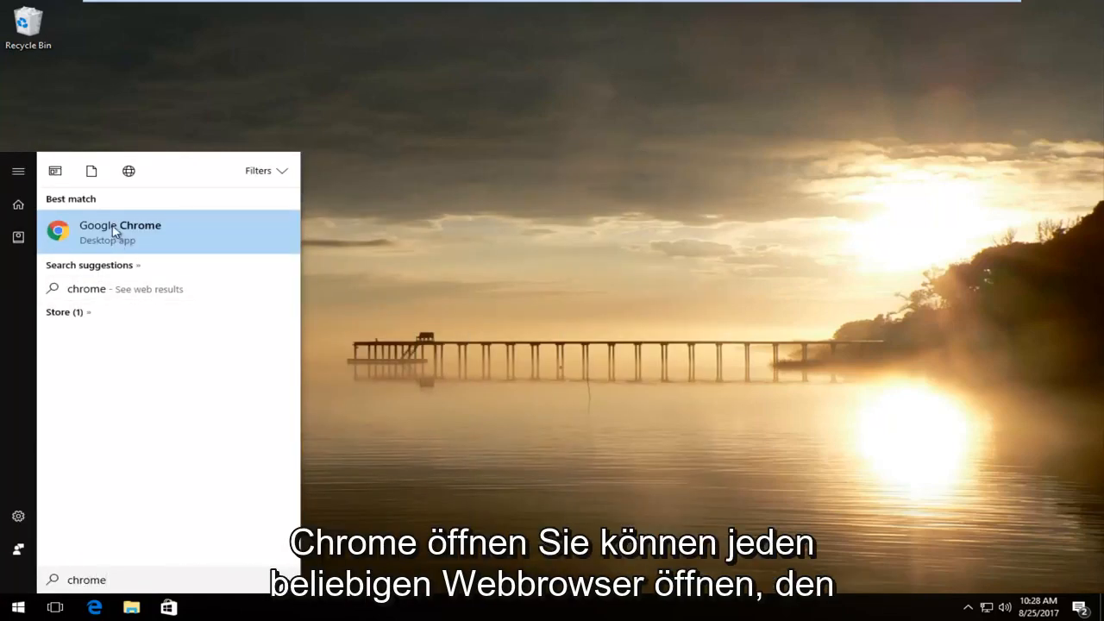
click(119, 232)
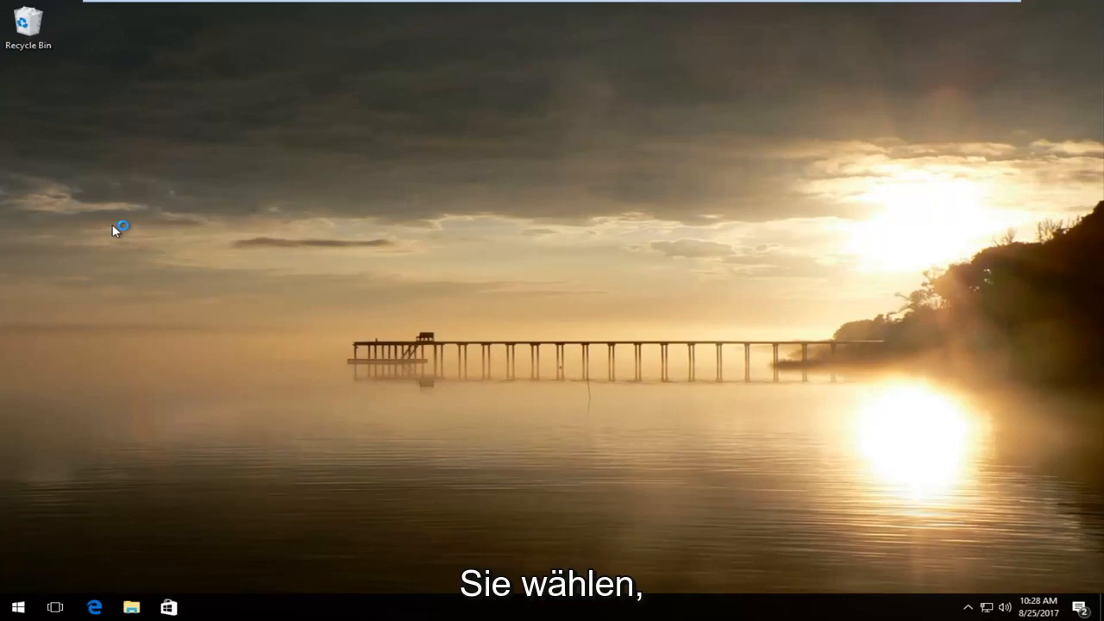
Step: Run a Google search for 'quicktime'
click(206, 605)
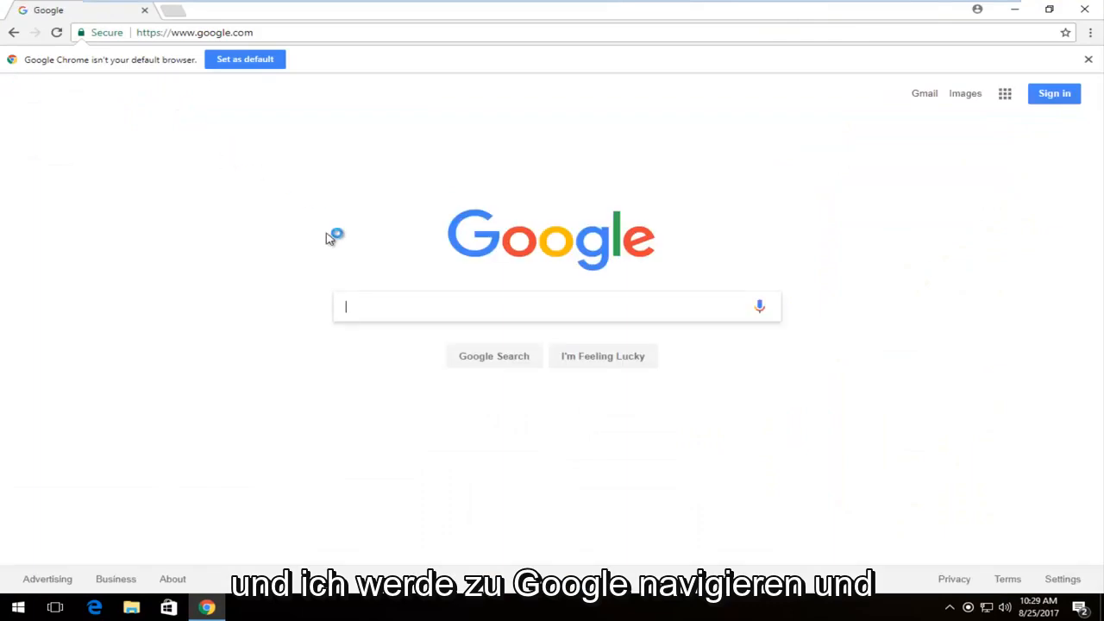
text(quicktime)
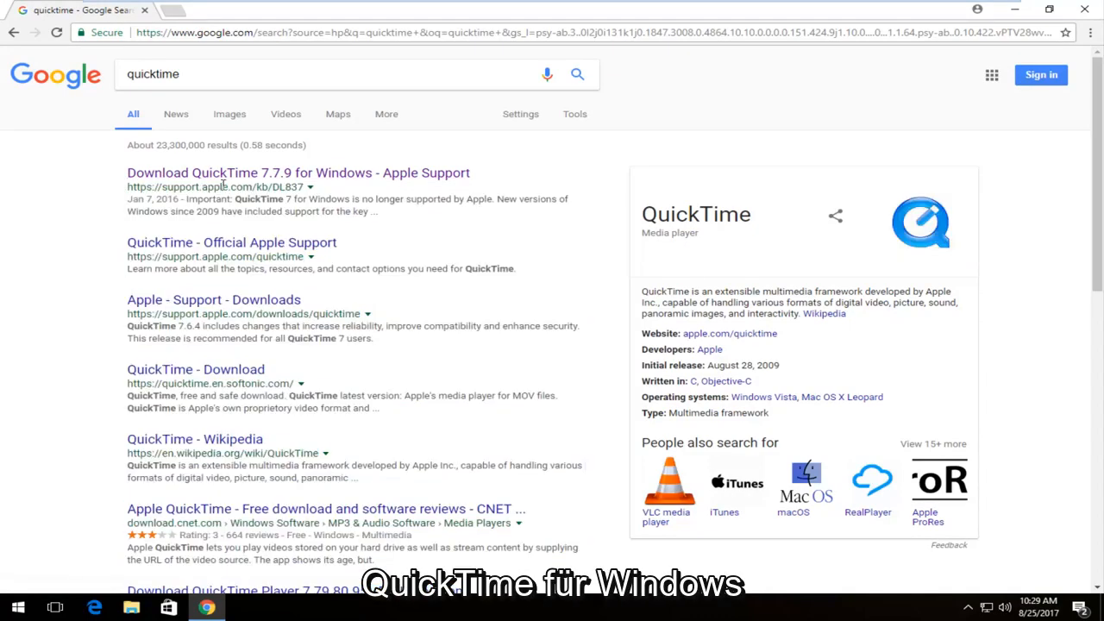
Step: Open Apple's 'Download QuickTime 7.7.9 for Windows' page and download QuickTimeInstaller.exe
click(298, 172)
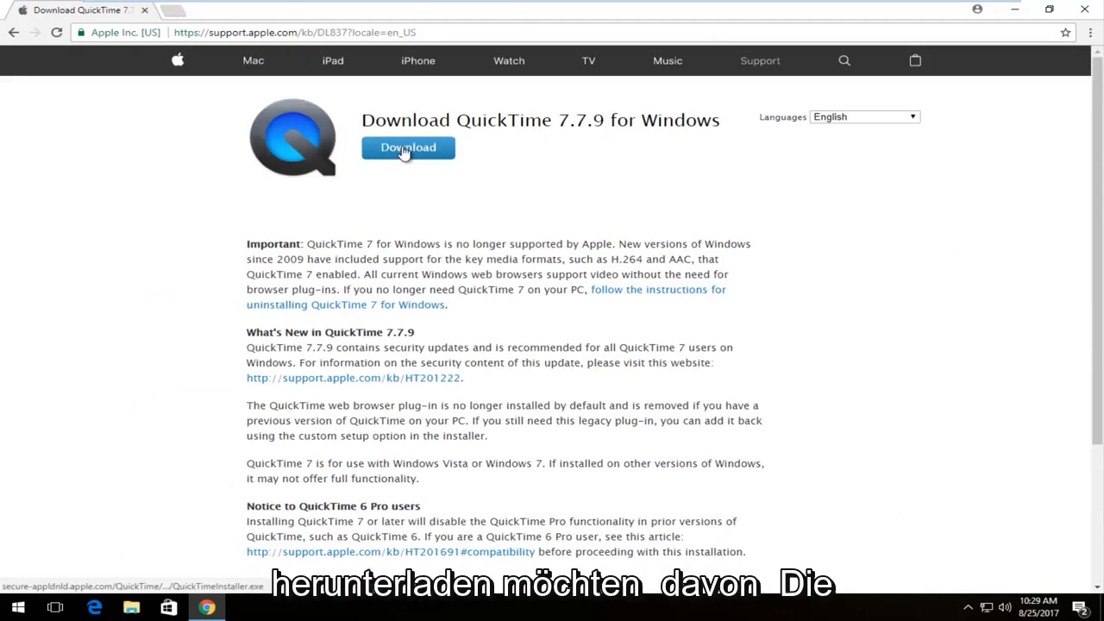
click(408, 147)
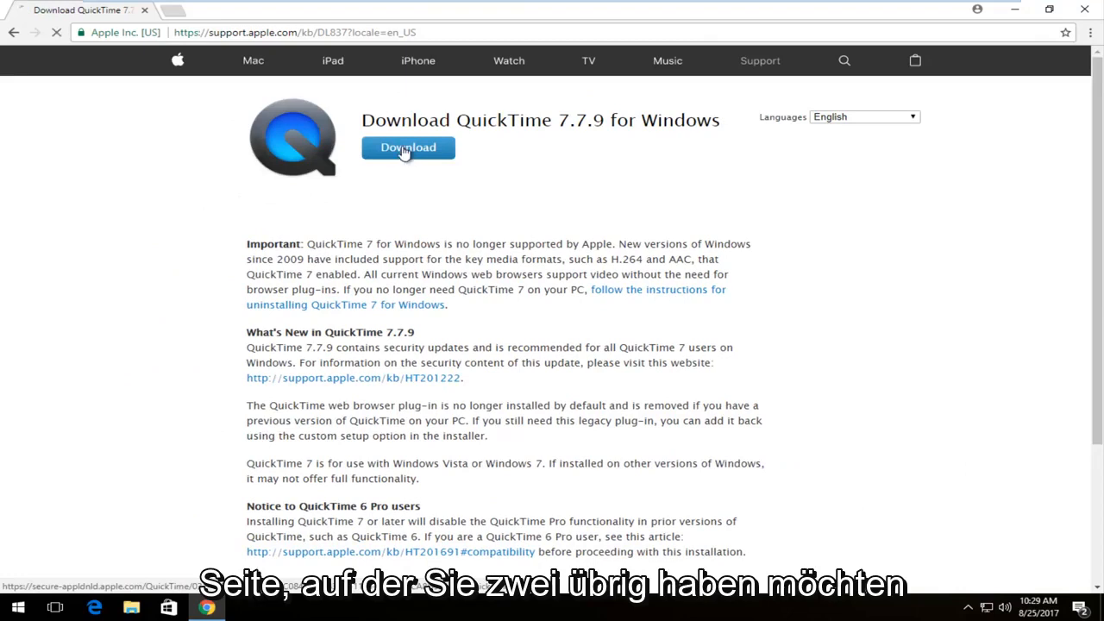
click(407, 147)
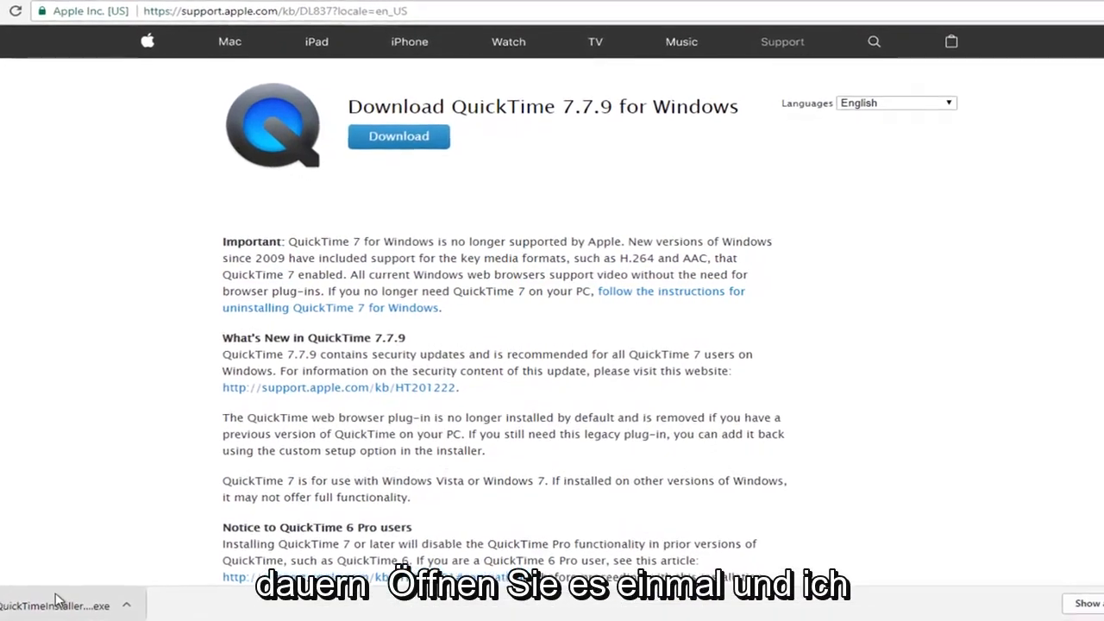
Step: Launch QuickTimeInstaller.exe, accept the license, and choose Typical setup
click(52, 604)
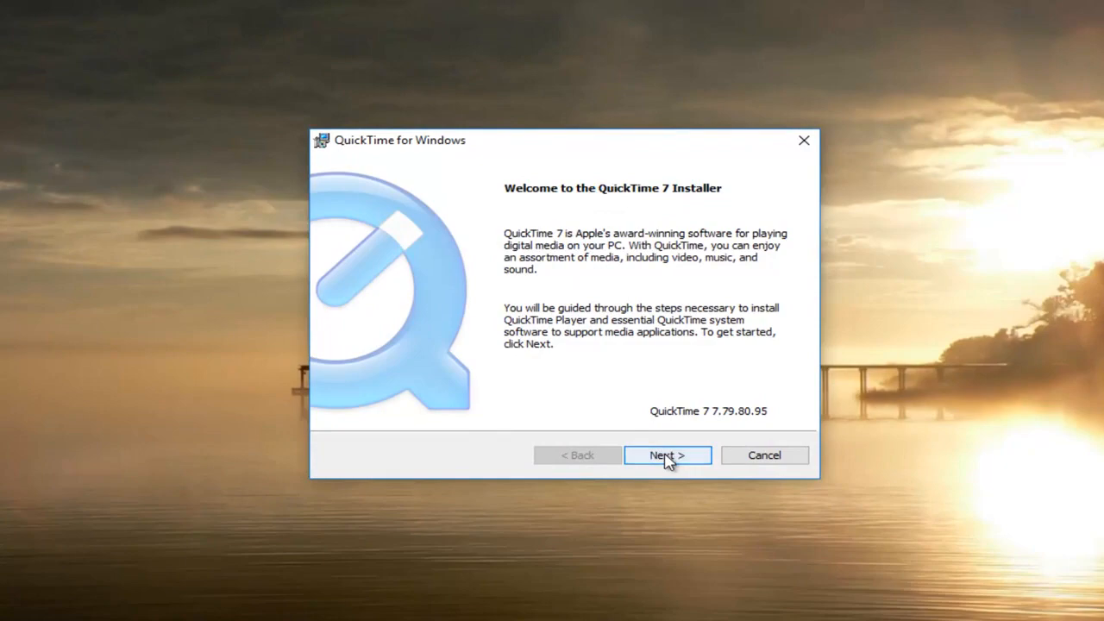
click(667, 455)
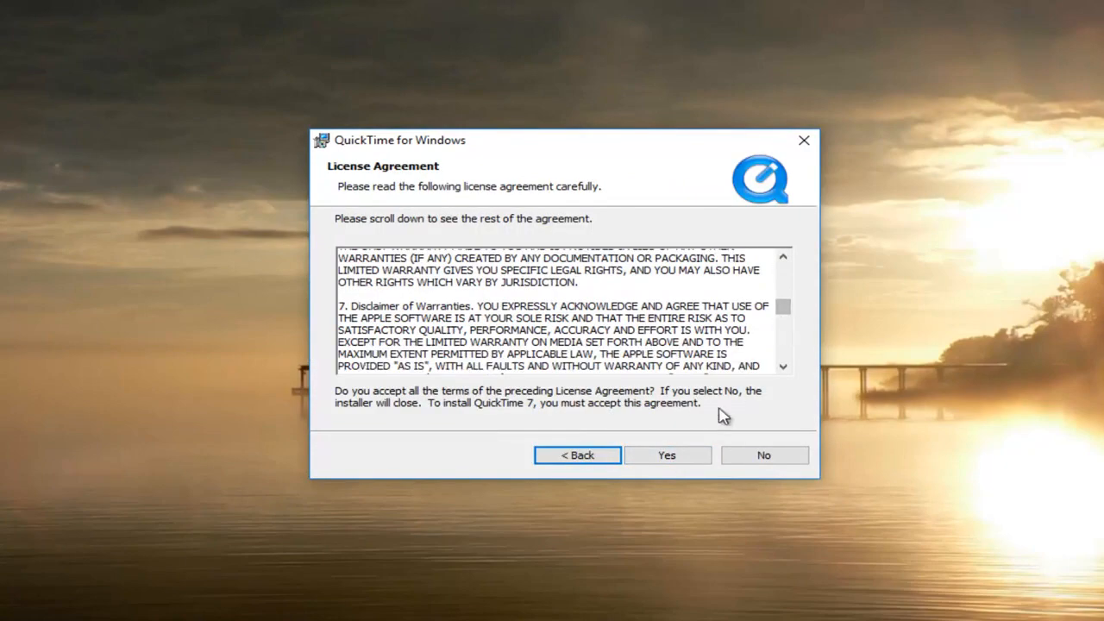
click(667, 455)
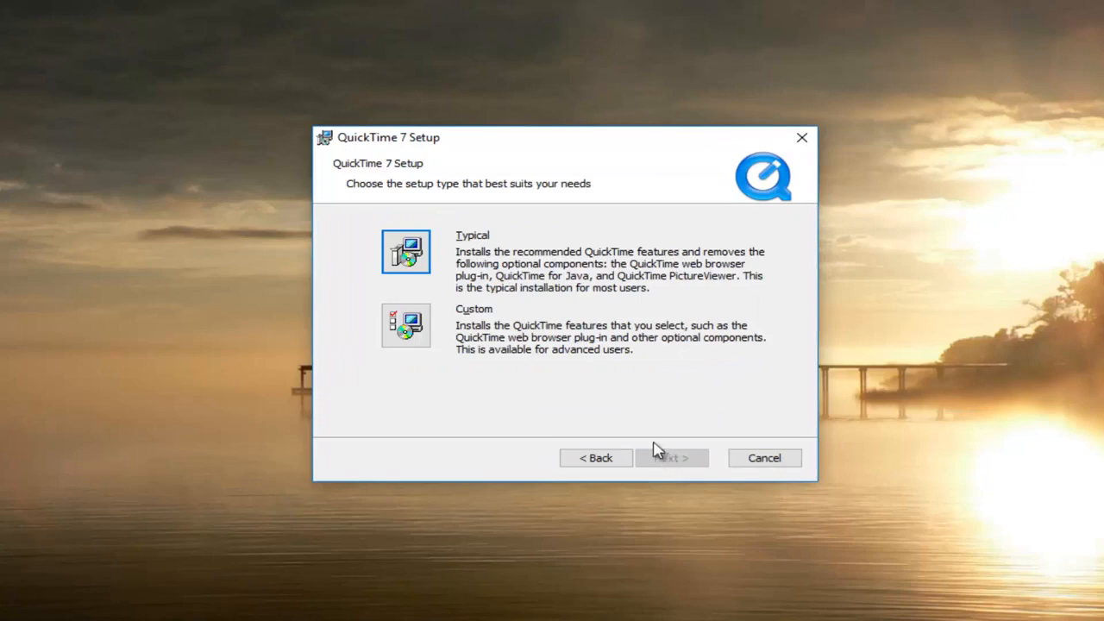
click(673, 457)
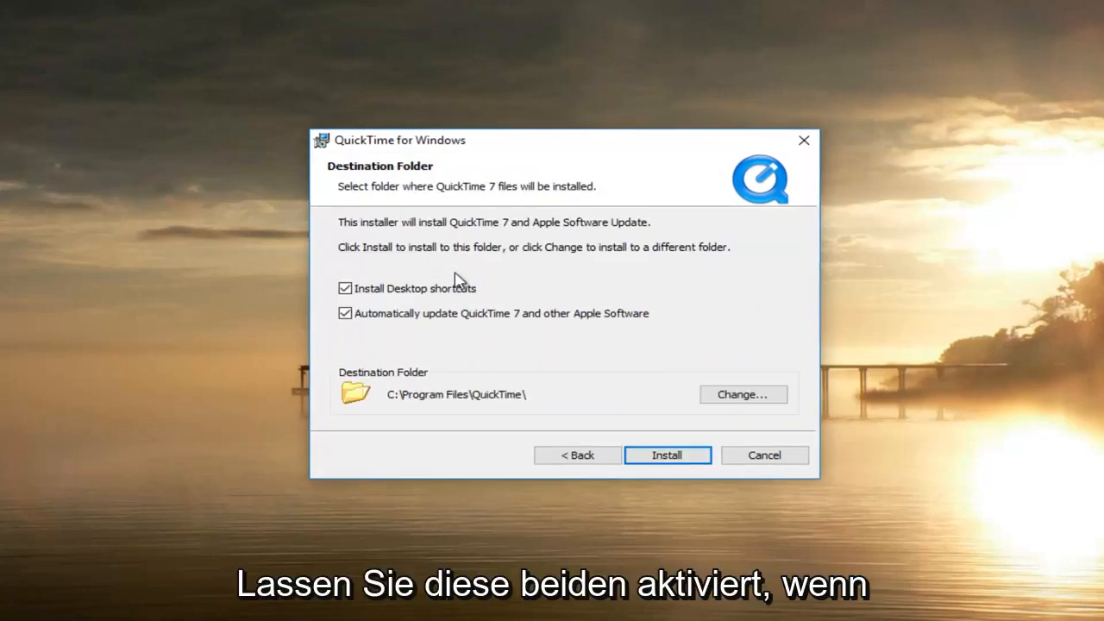
mouse_move(406, 305)
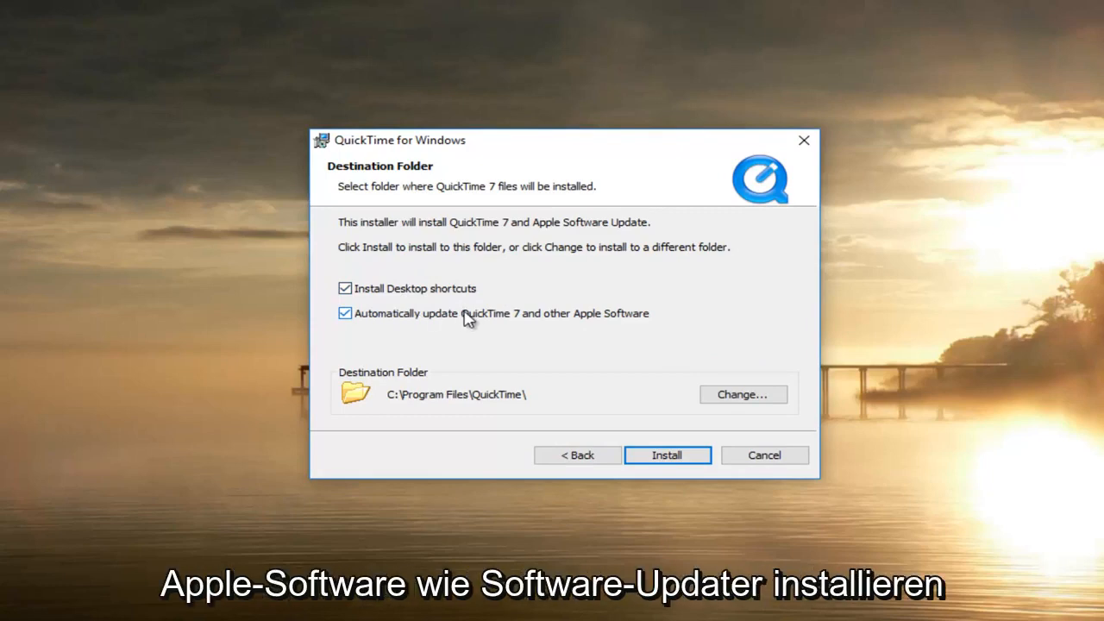
mouse_move(377, 312)
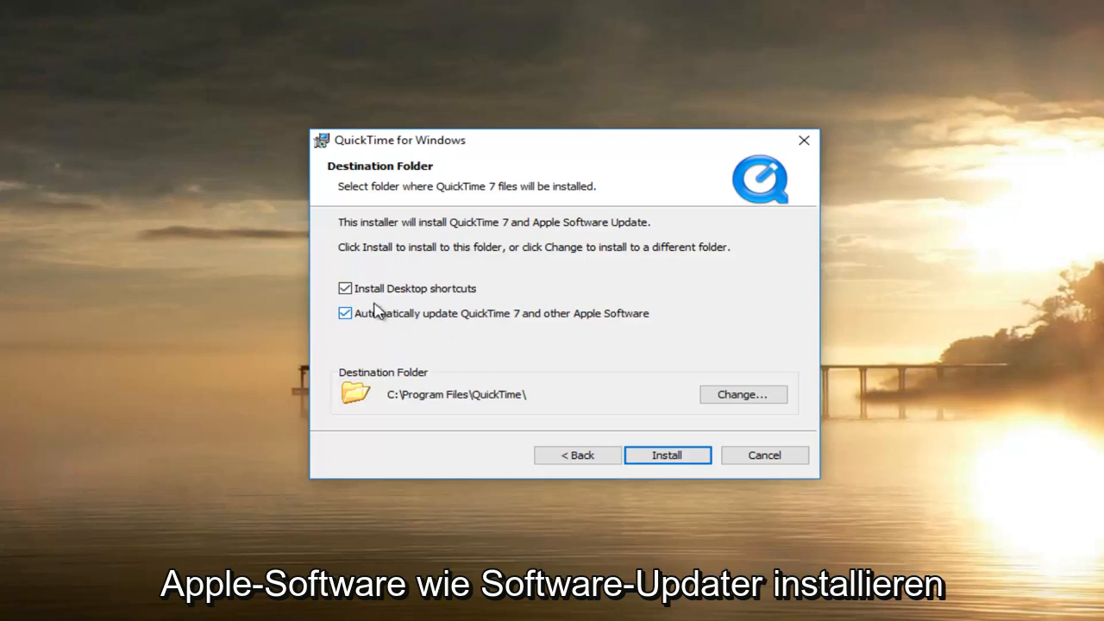
mouse_move(387, 339)
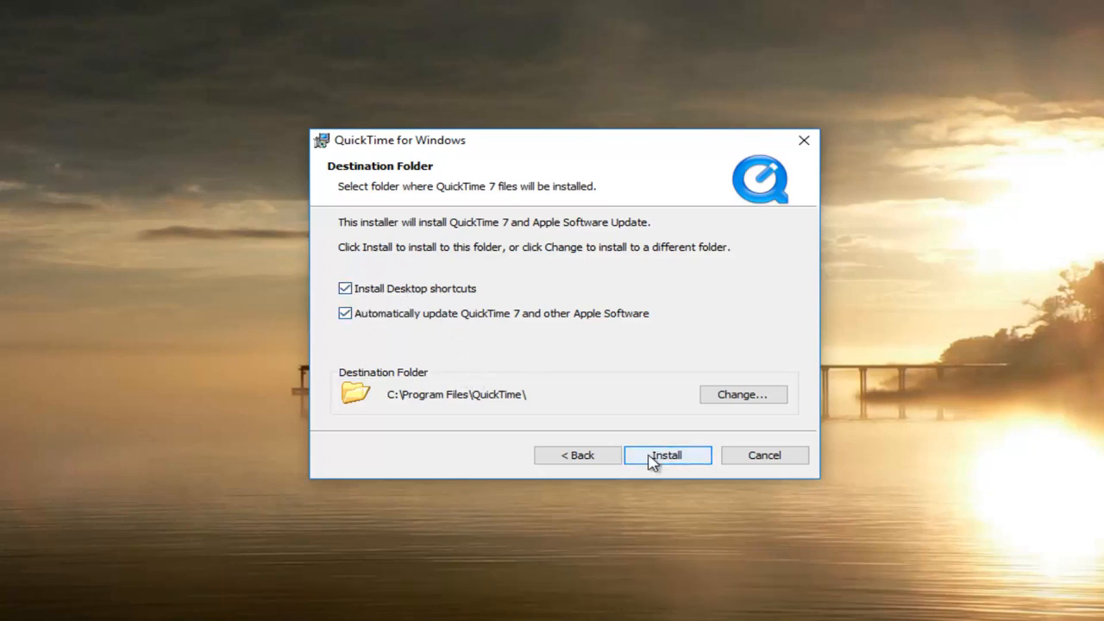
Step: Install QuickTime 7, approving both User Account Control prompts
click(667, 455)
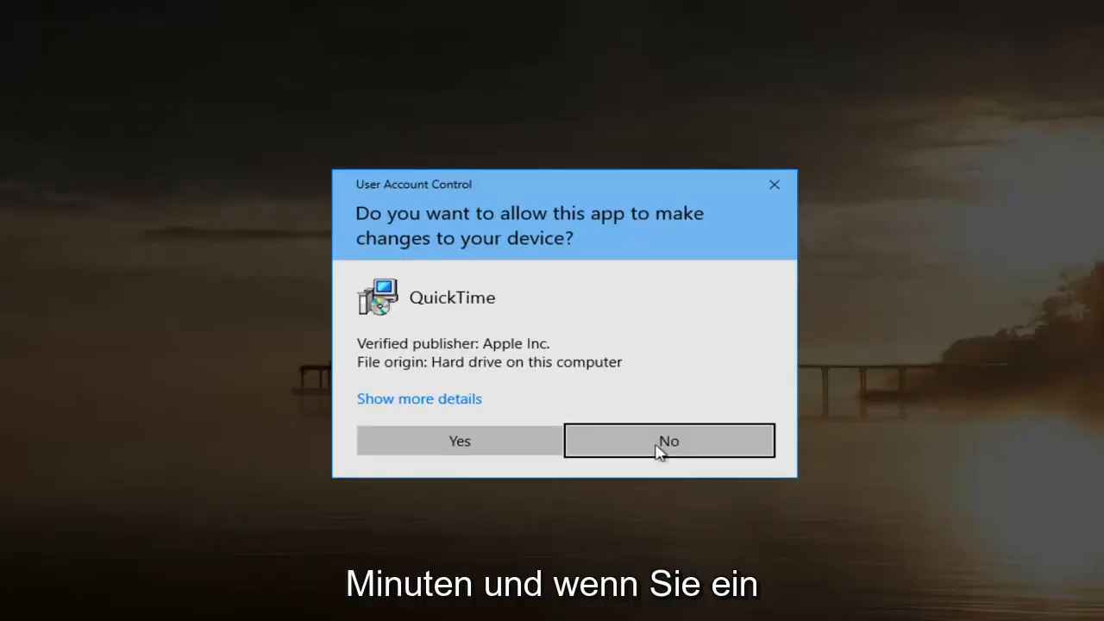
mouse_move(411, 197)
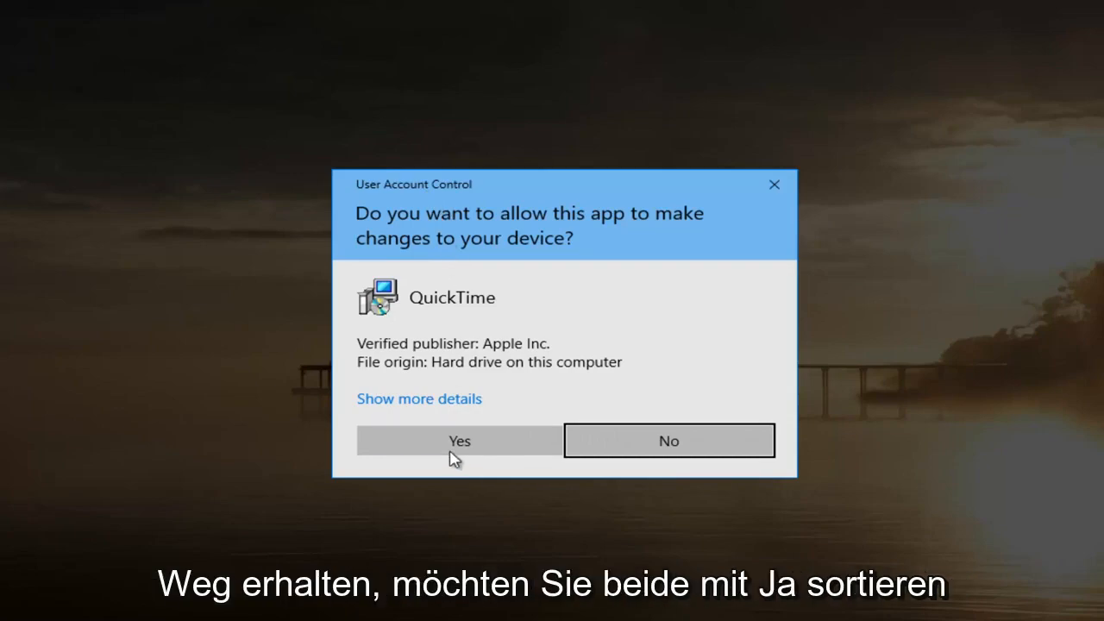
click(460, 440)
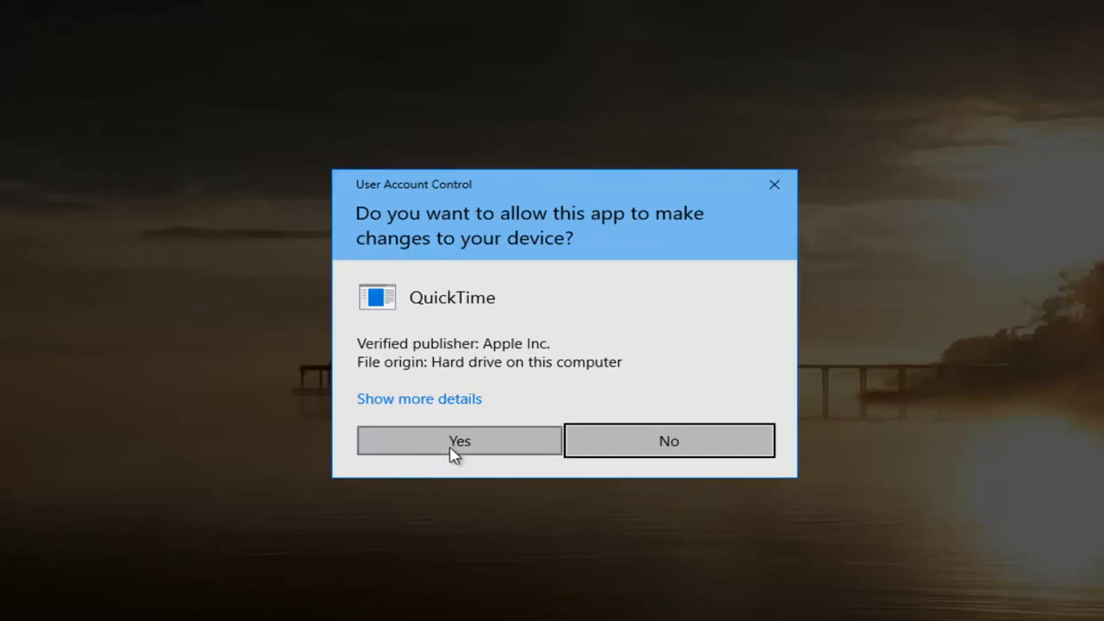
click(458, 440)
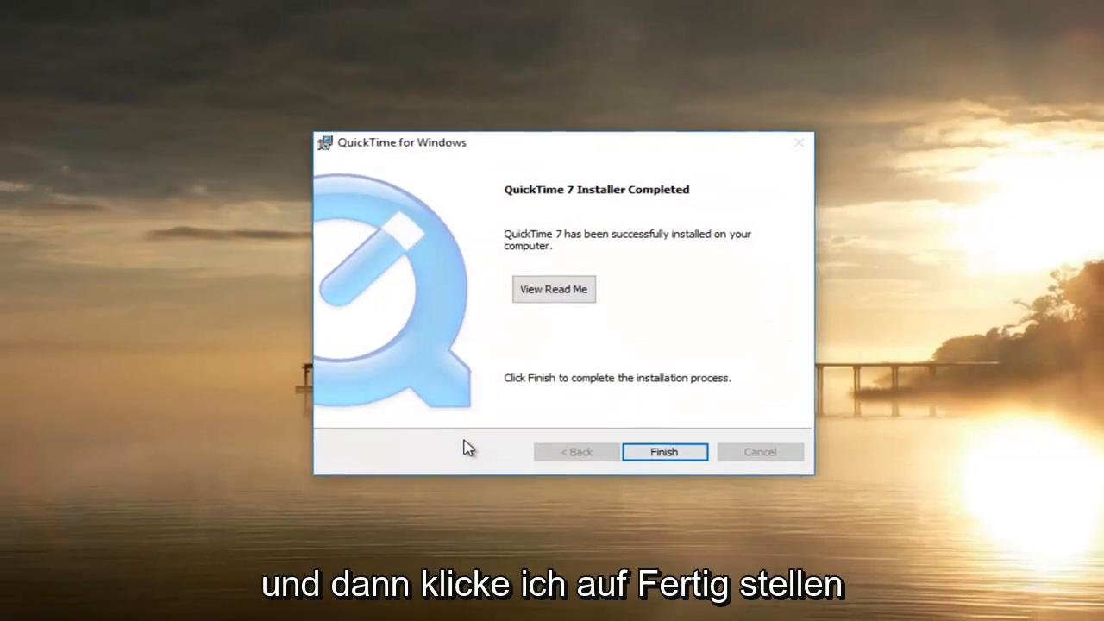
Step: Finish the QuickTime 7 Installer on its Completed screen
click(664, 452)
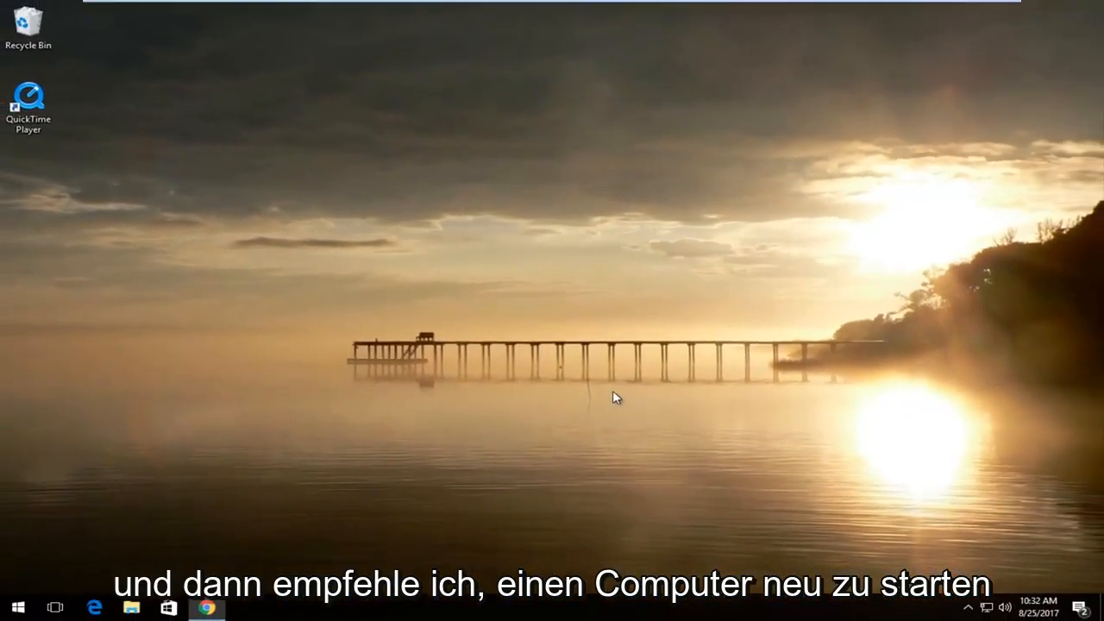